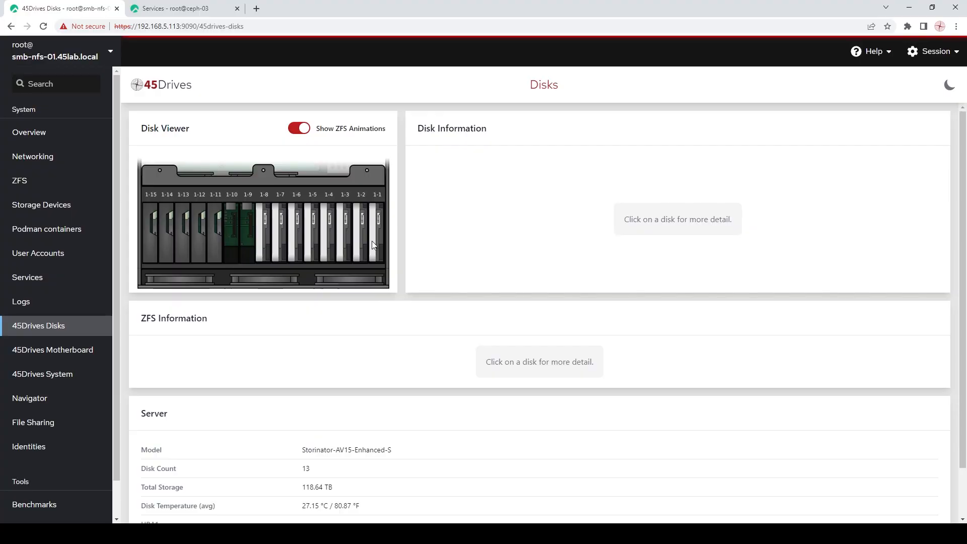
Select drive slot 1-1 to show its details, then highlight the sde device path
left_click(377, 231)
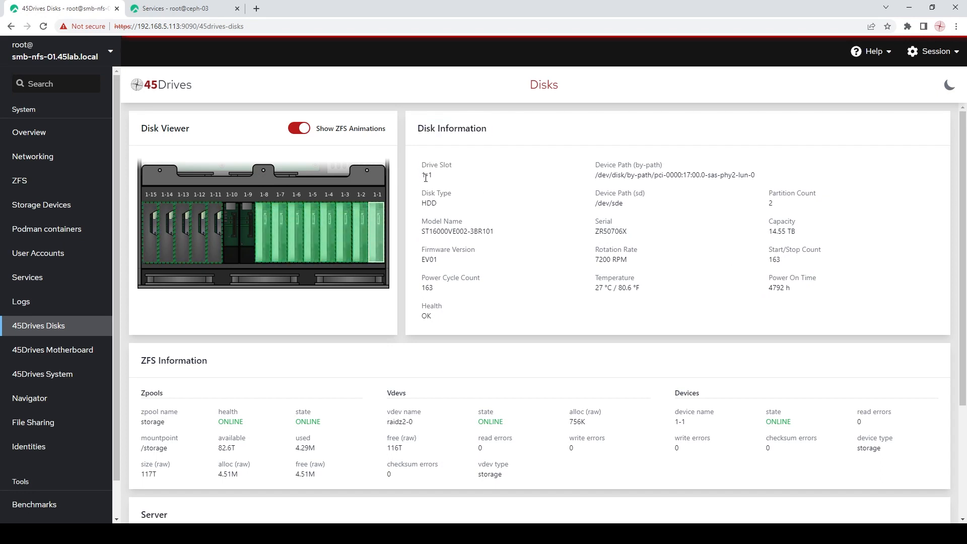
double_click(616, 203)
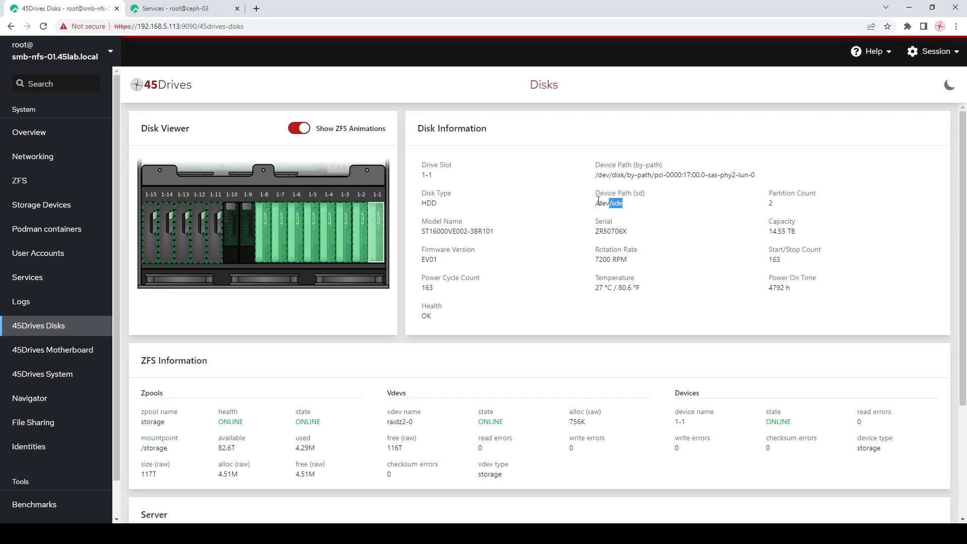